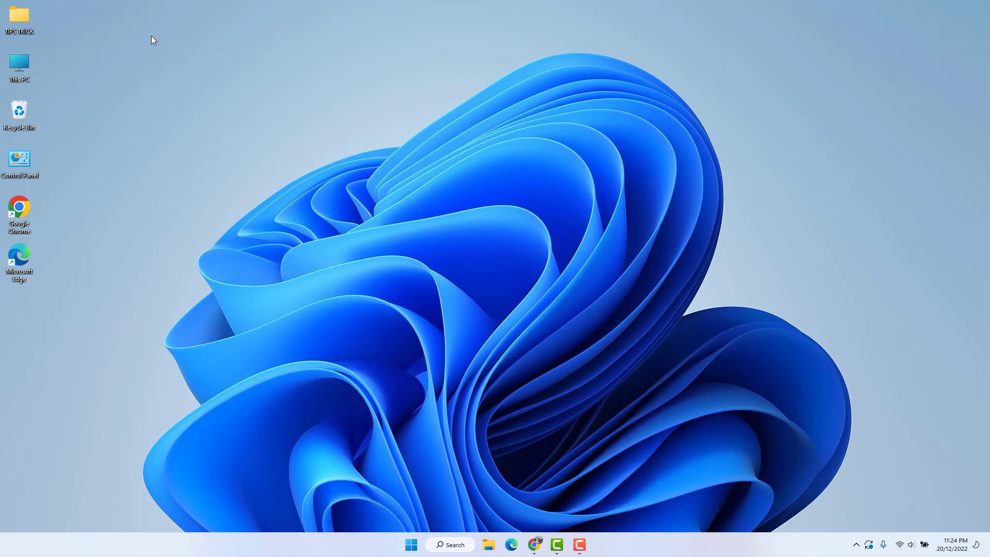
mouse_move(124, 484)
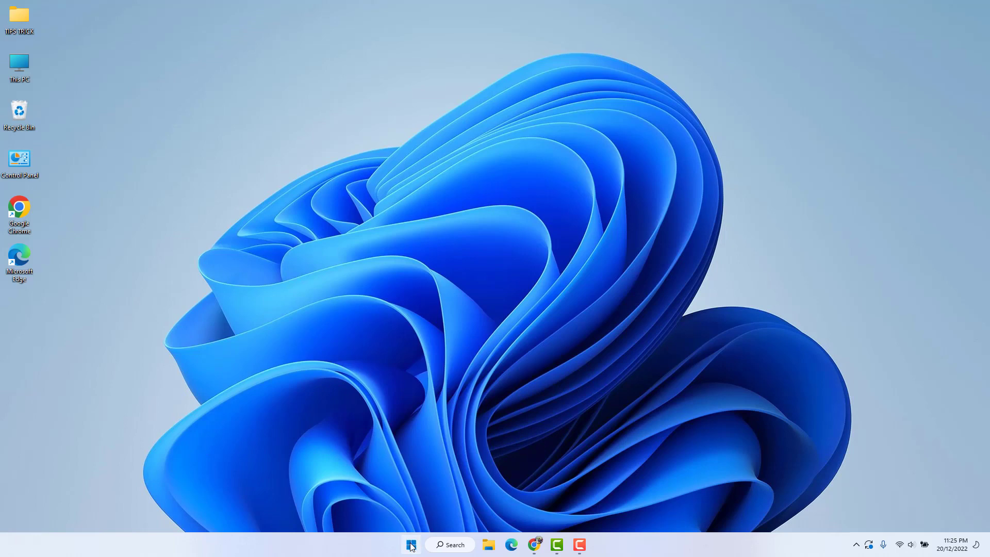
- Launch Windows Settings from the Start button's right-click quick link menu
right_click(410, 545)
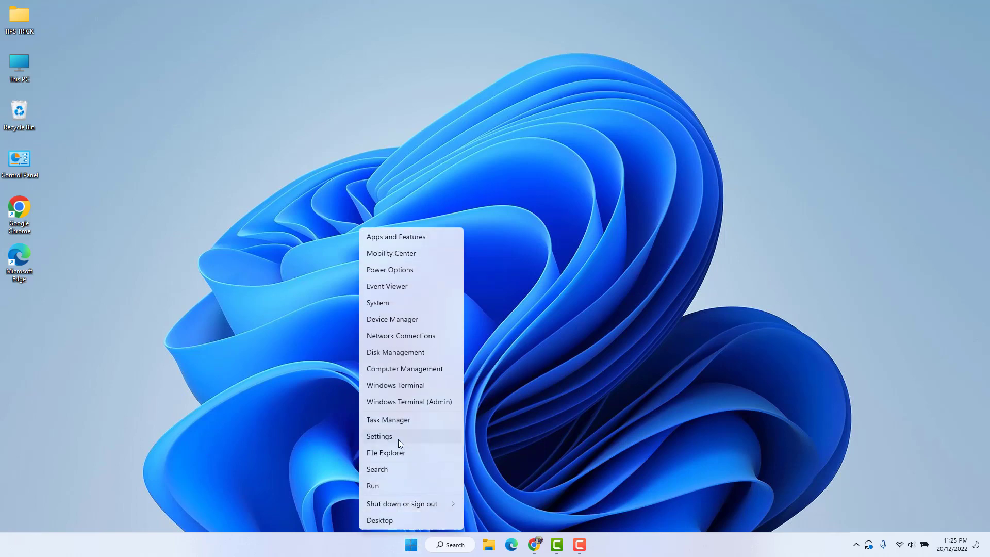
left_click(379, 437)
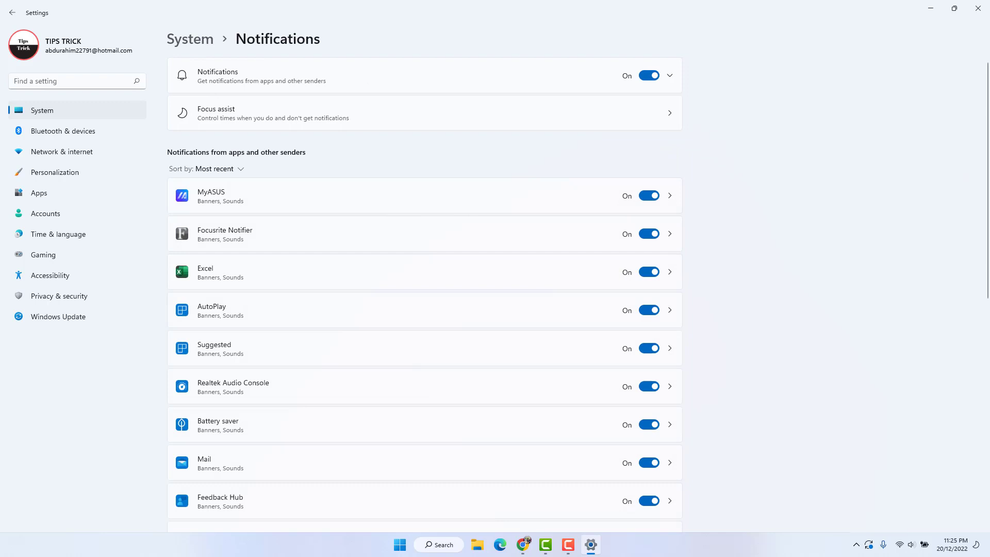
- Switch the Startup App Notification toggle On further down the notifications list
scroll("down", 3)
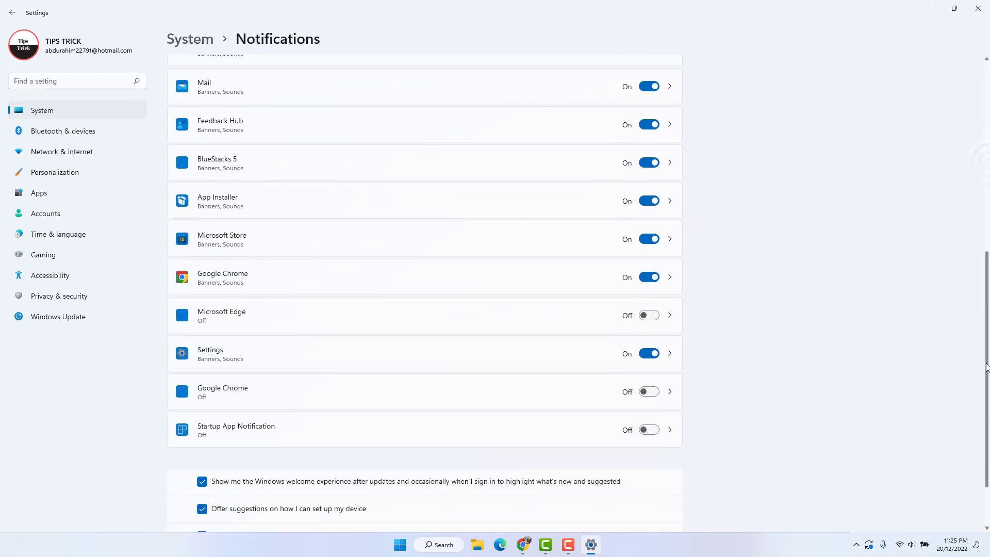
scroll("down", 3)
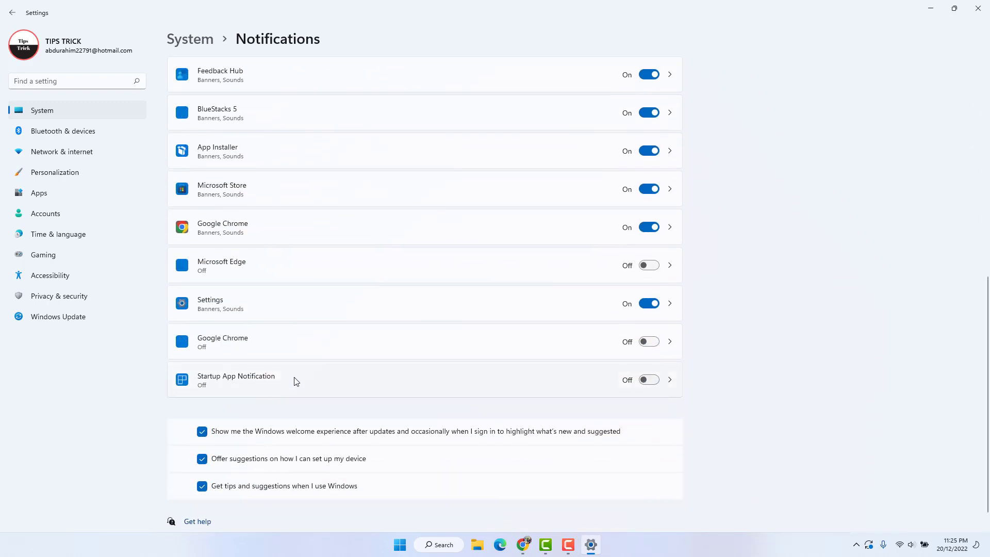
mouse_move(605, 385)
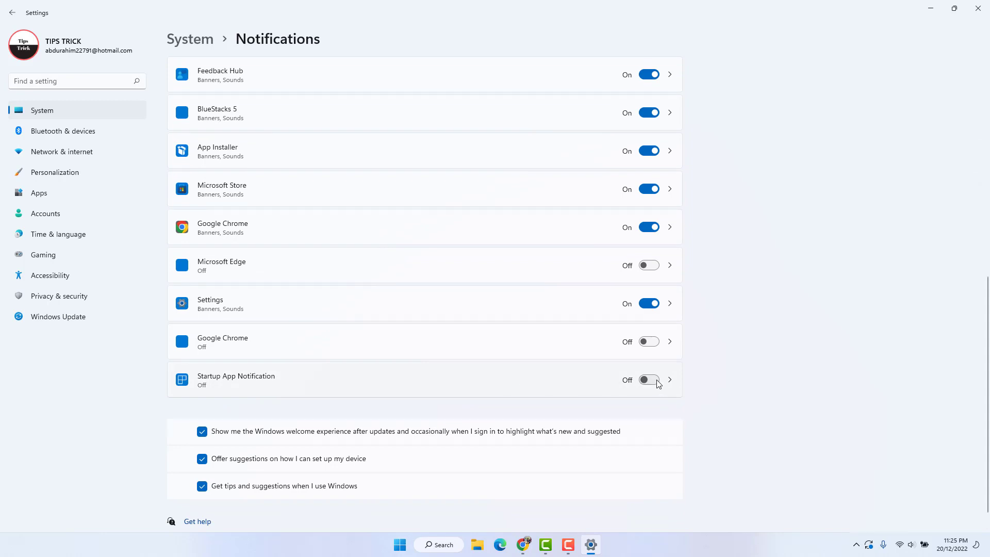
left_click(647, 379)
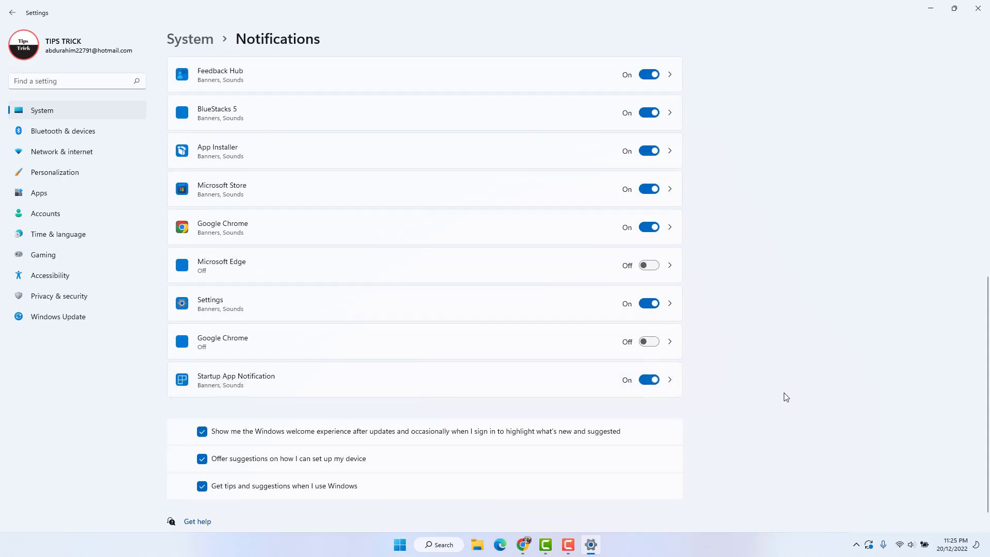